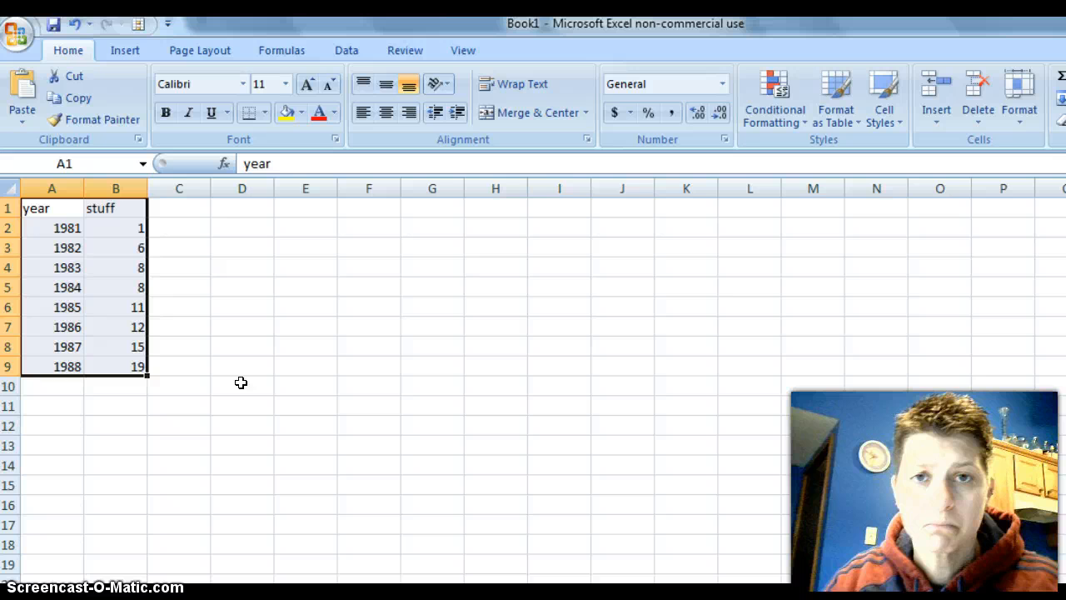
Insert a markers-only scatter chart of year versus stuff from A1:B9
click(125, 50)
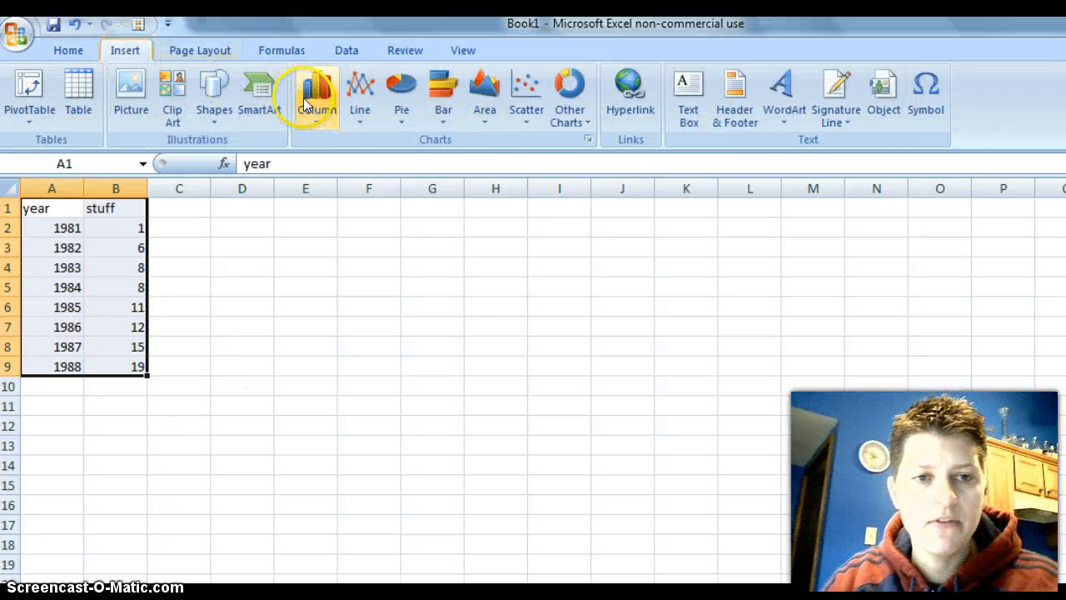
mouse_move(571, 91)
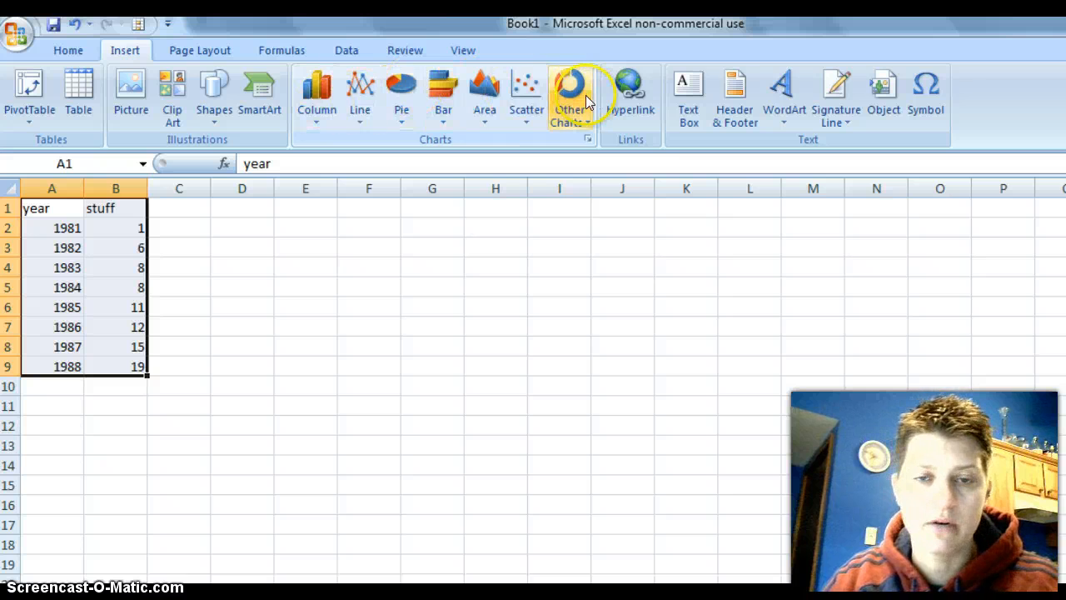
mouse_move(470, 100)
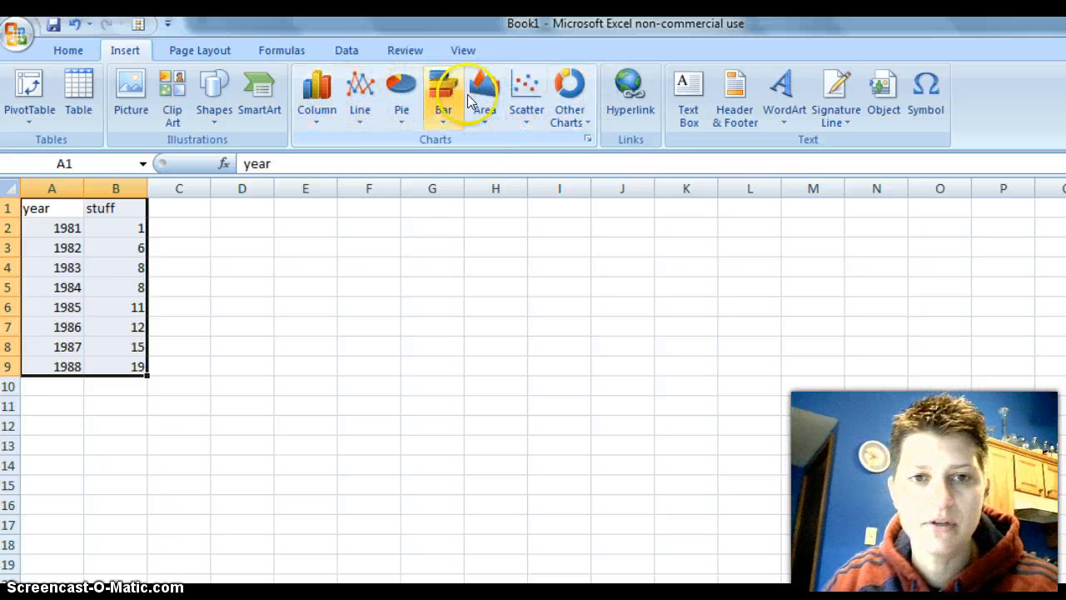
click(525, 92)
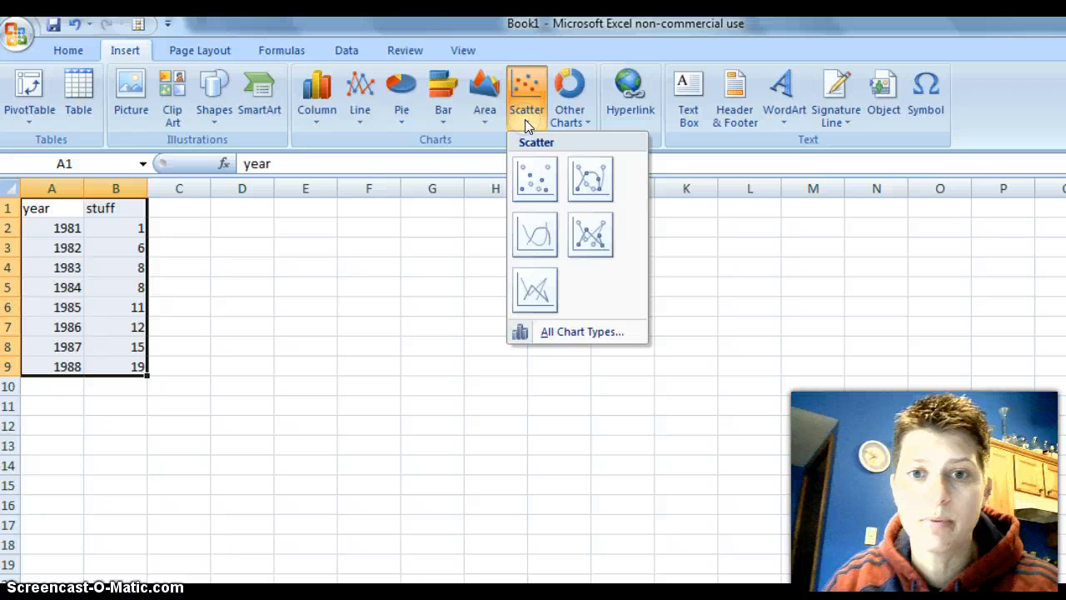
mouse_move(535, 178)
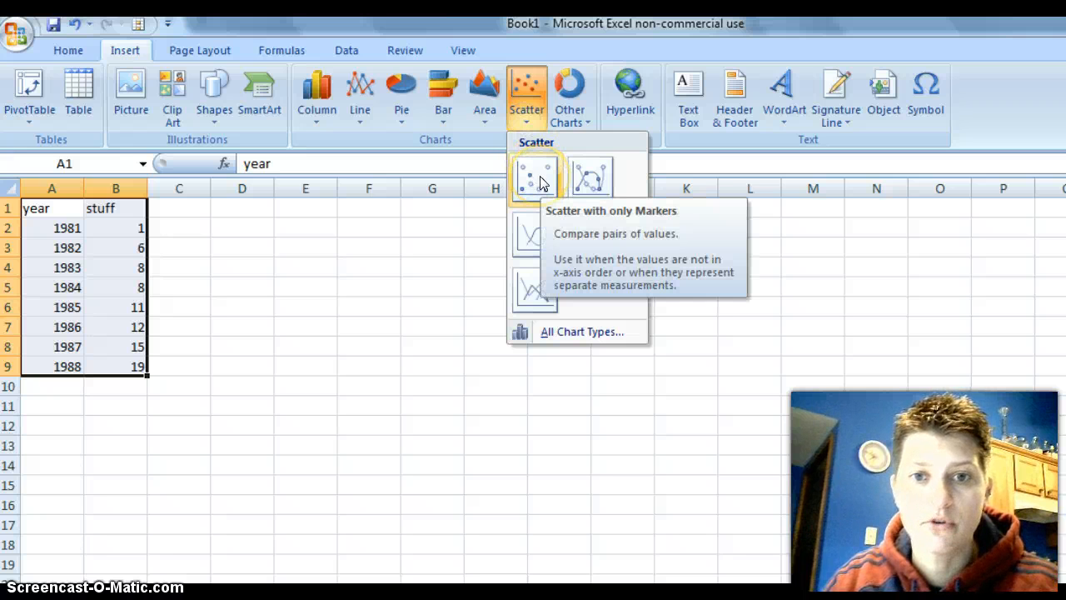
click(534, 177)
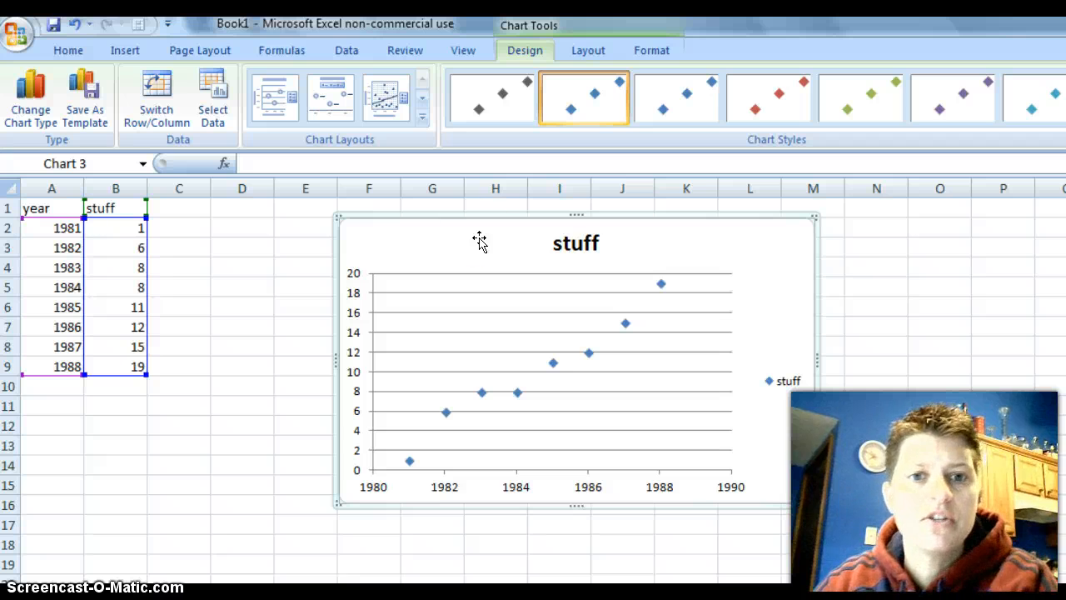
mouse_move(298, 143)
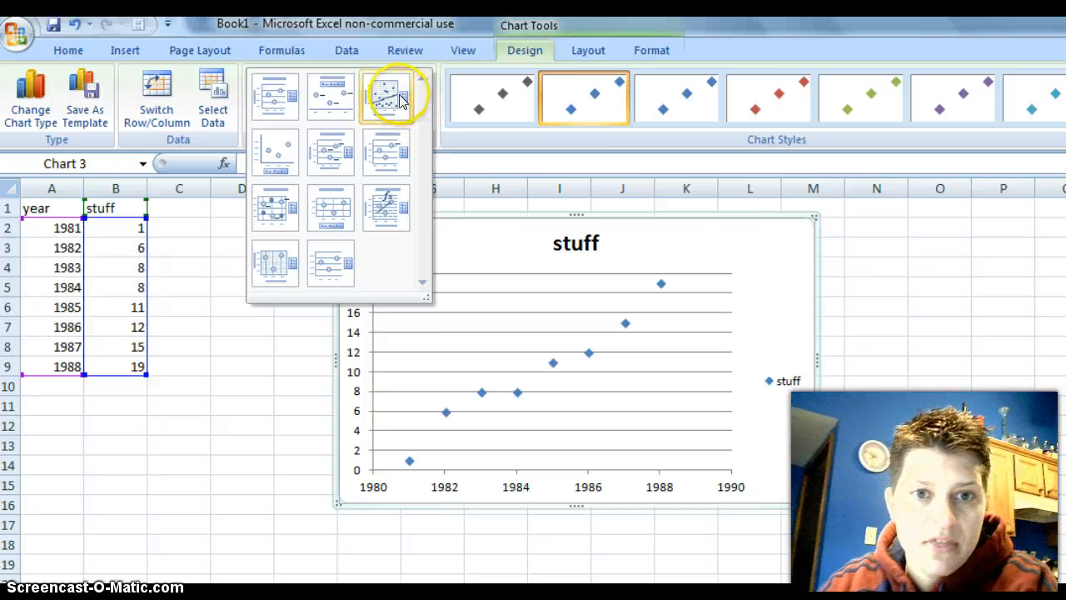
mouse_move(367, 123)
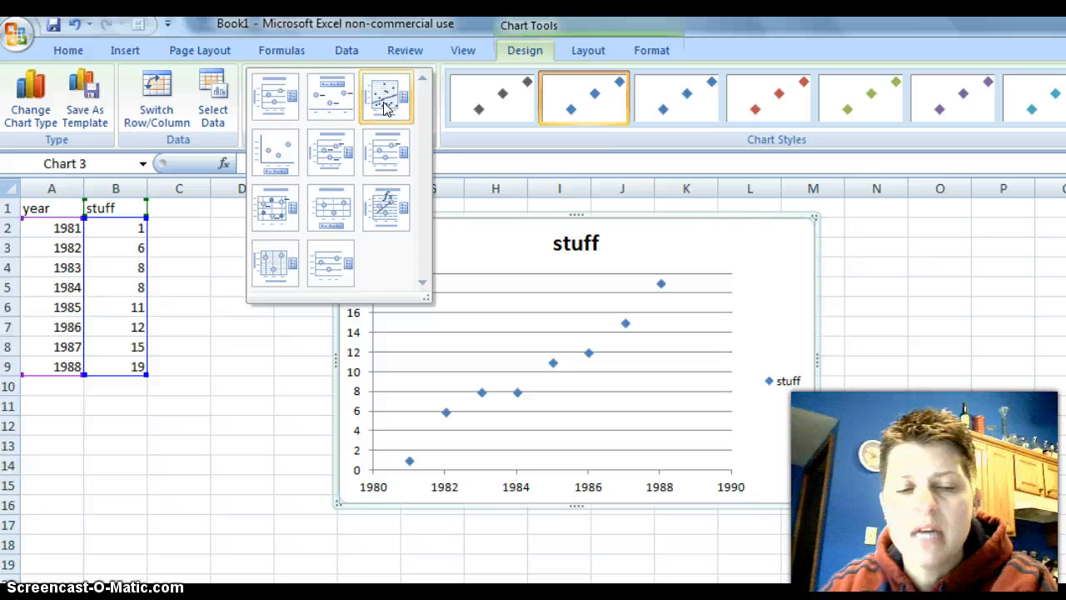
mouse_move(385, 206)
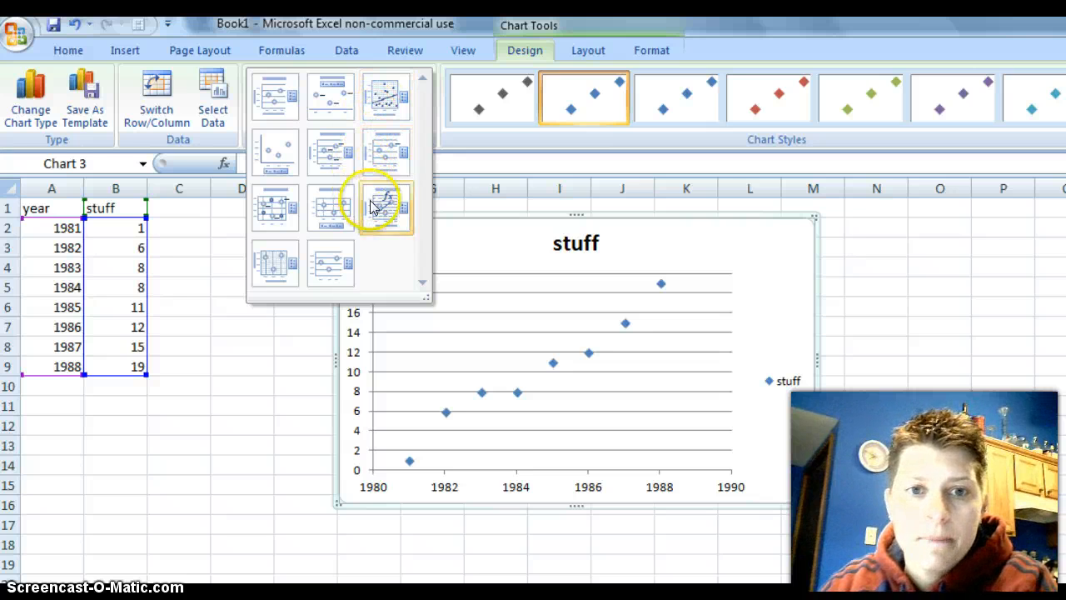
mouse_move(386, 200)
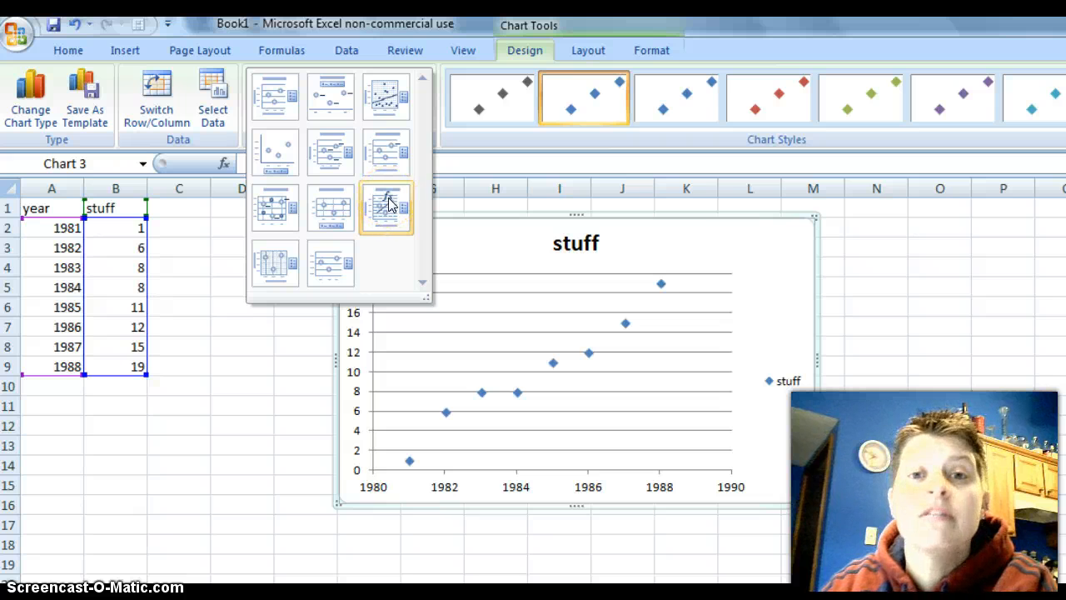
click(386, 206)
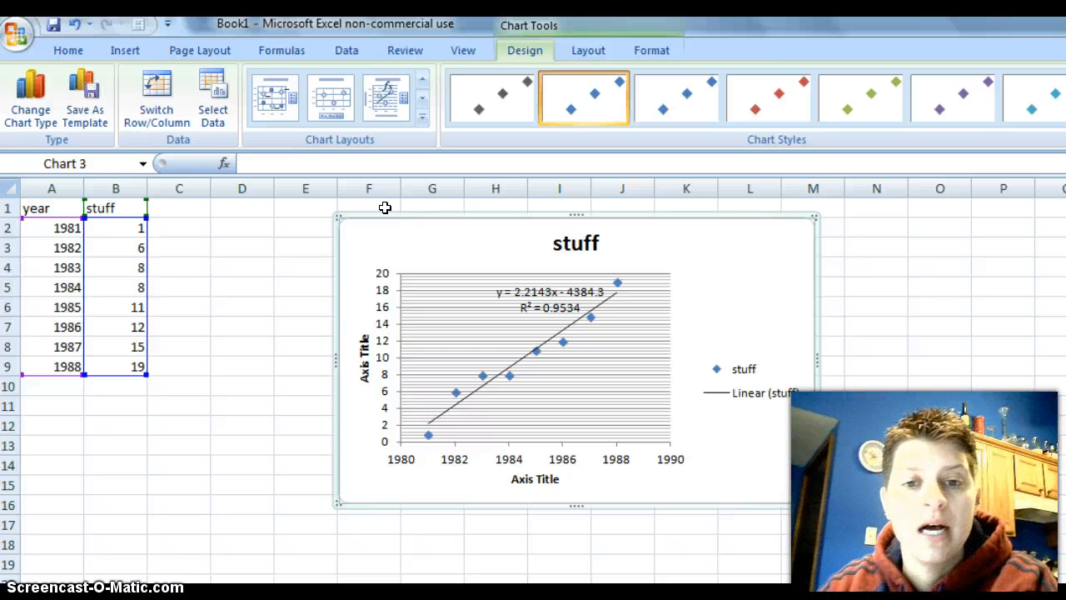
click(363, 358)
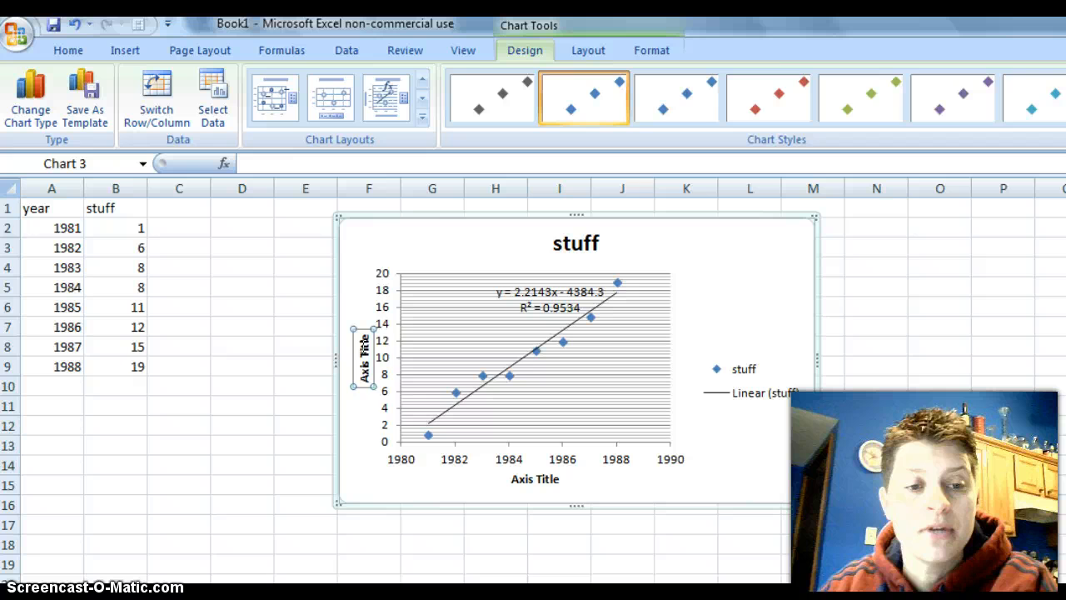
click(362, 360)
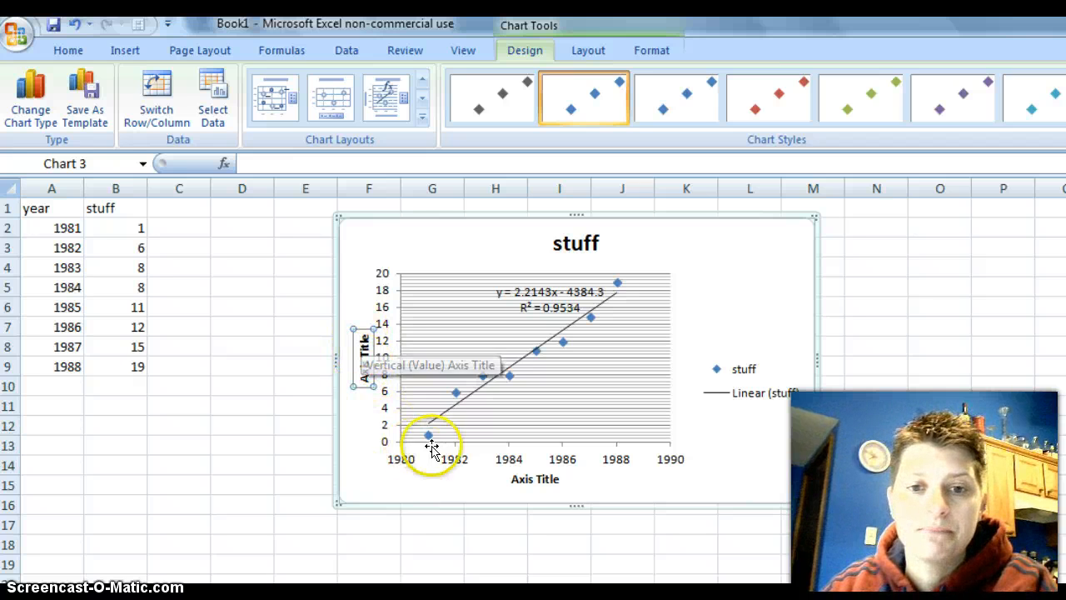
mouse_move(530, 464)
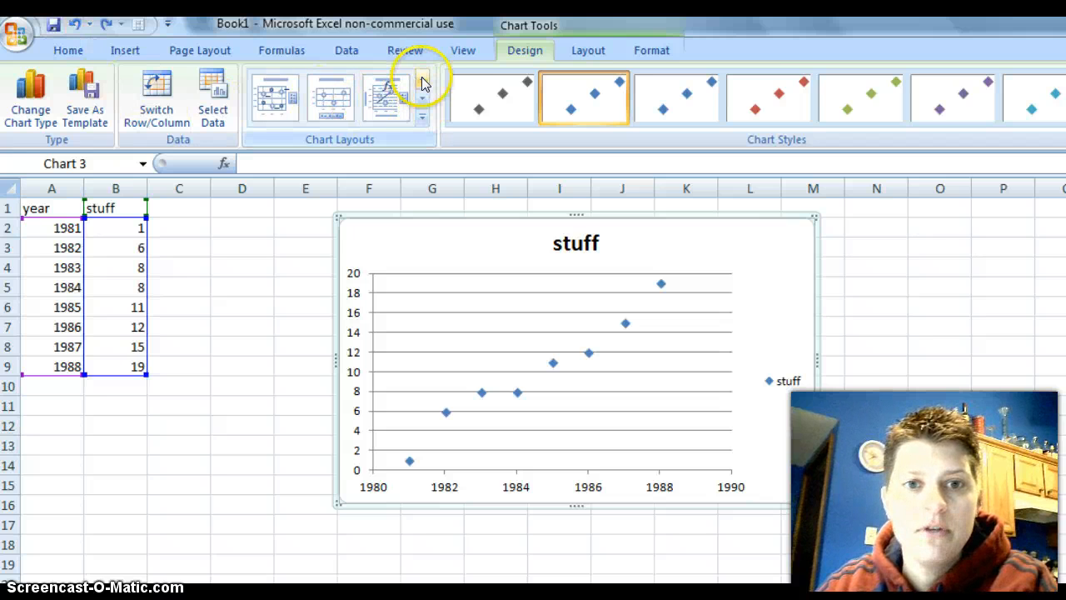
Apply Layout 3 and make the trendline display its equation and R-squared value
click(386, 97)
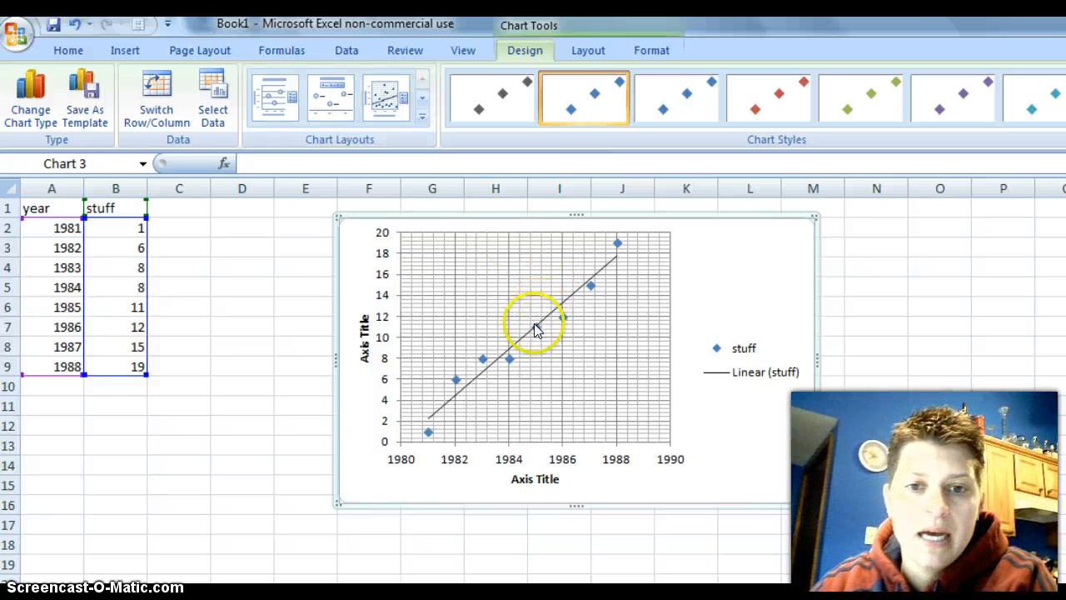
right_click(536, 327)
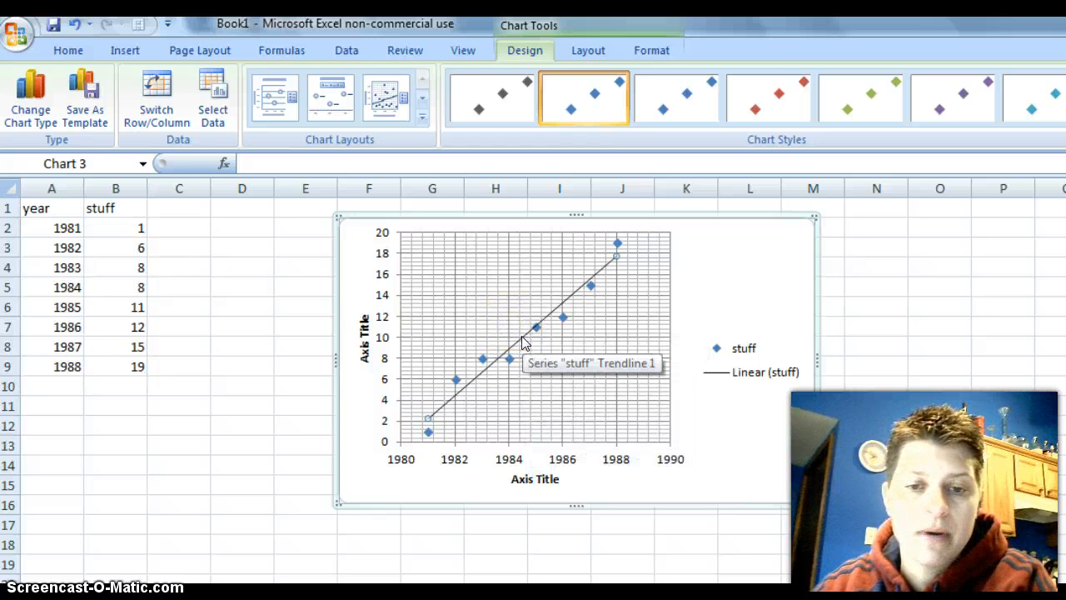
right_click(535, 348)
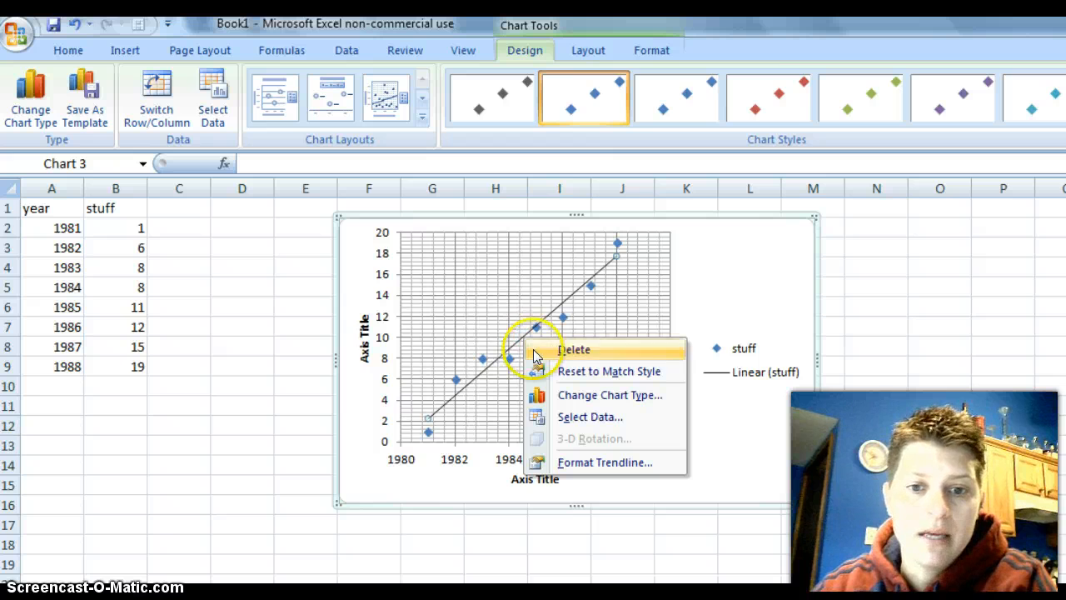
click(604, 462)
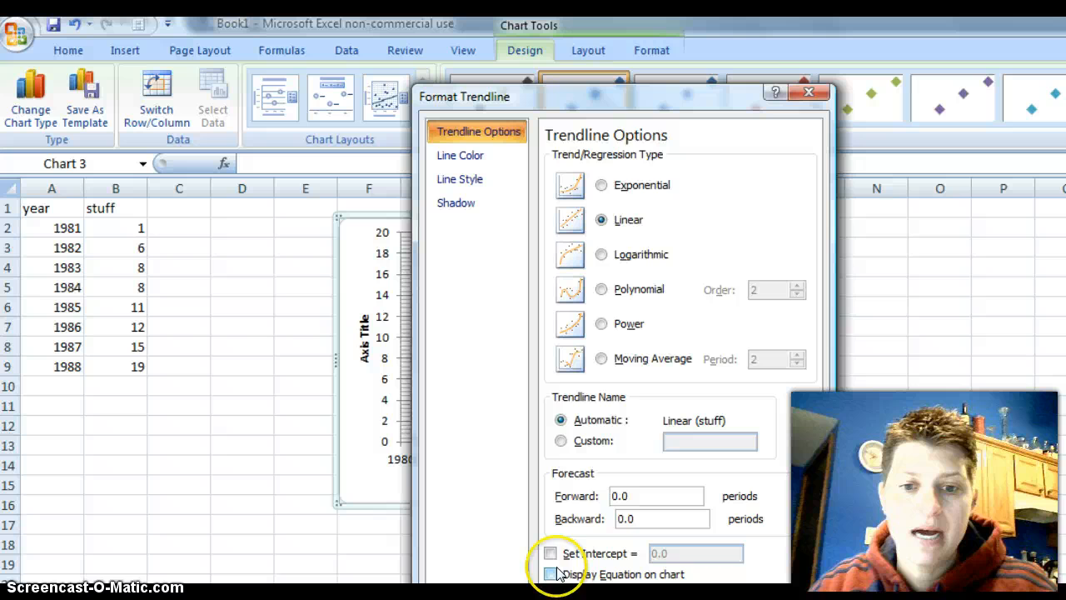
drag(620, 96, 631, 68)
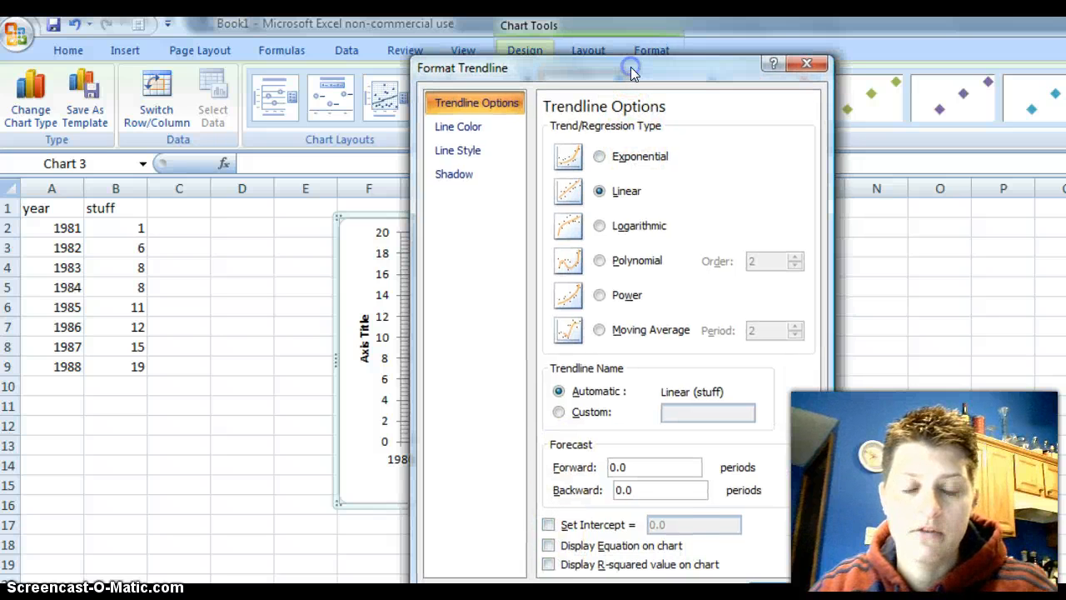
click(548, 545)
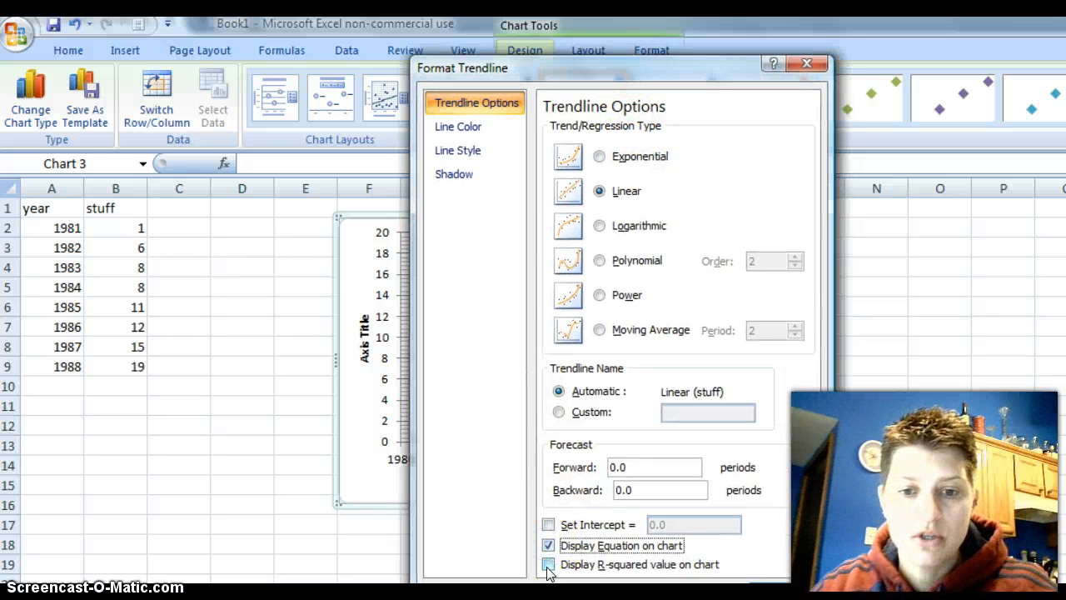
click(547, 564)
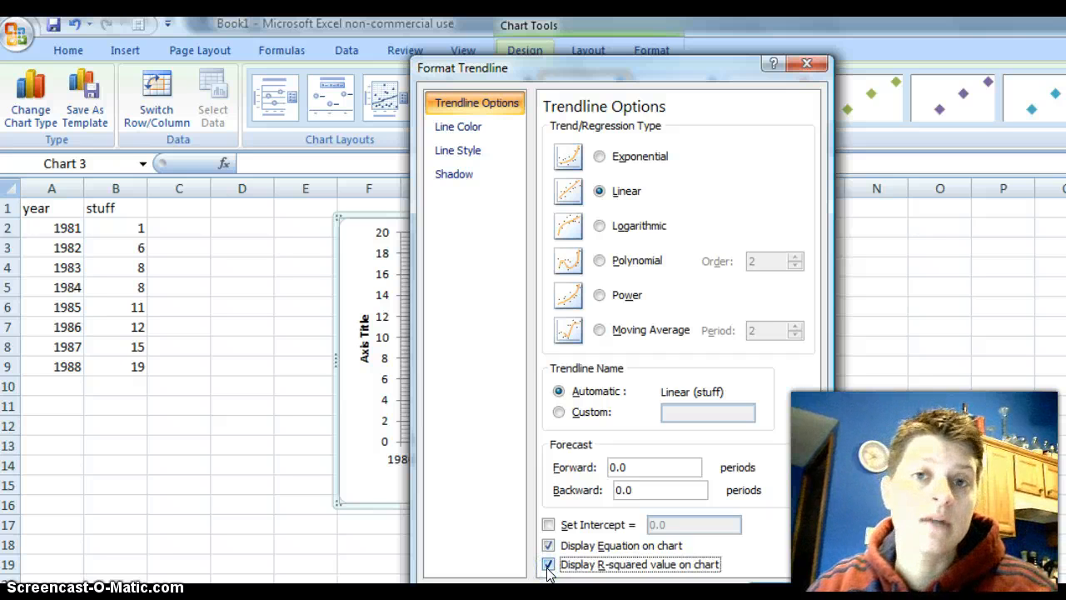
click(548, 564)
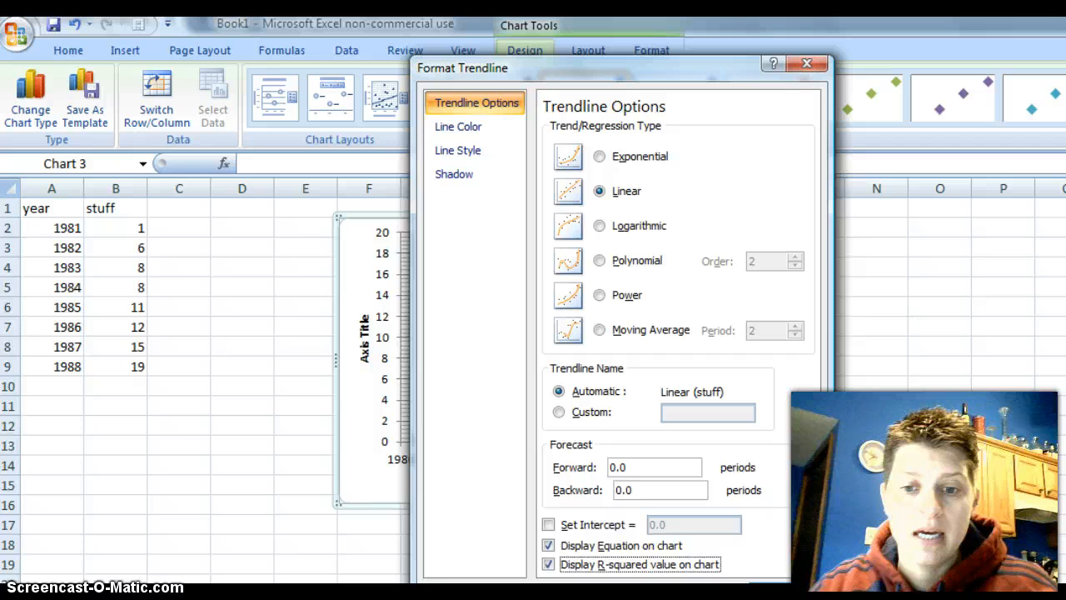
click(806, 64)
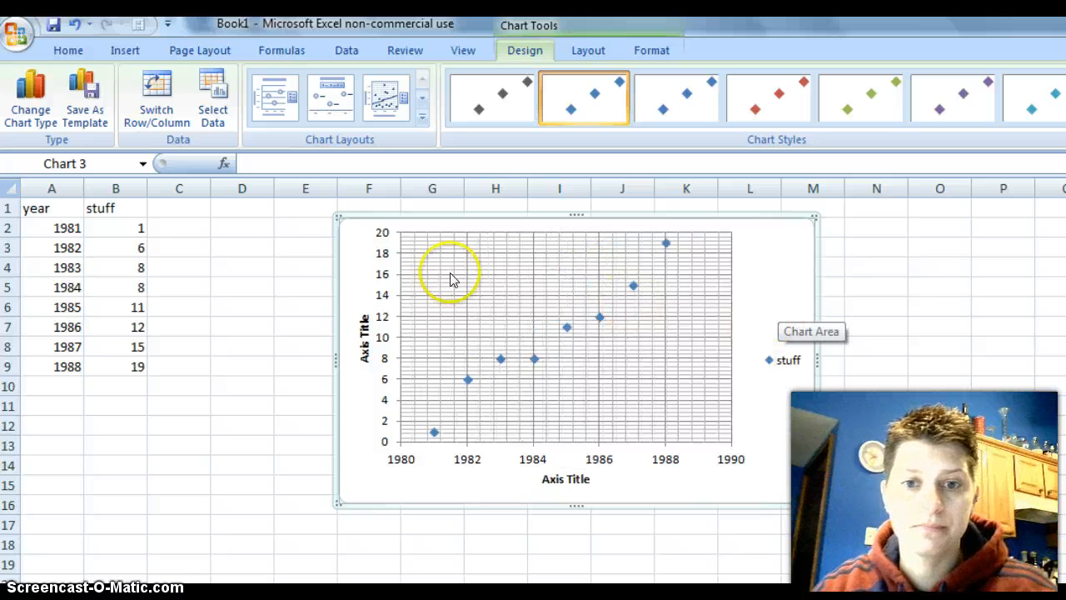
Apply the chart layout with trendline, equation y = 2.2143x - 4384.3 and R² = 0.9534
click(423, 121)
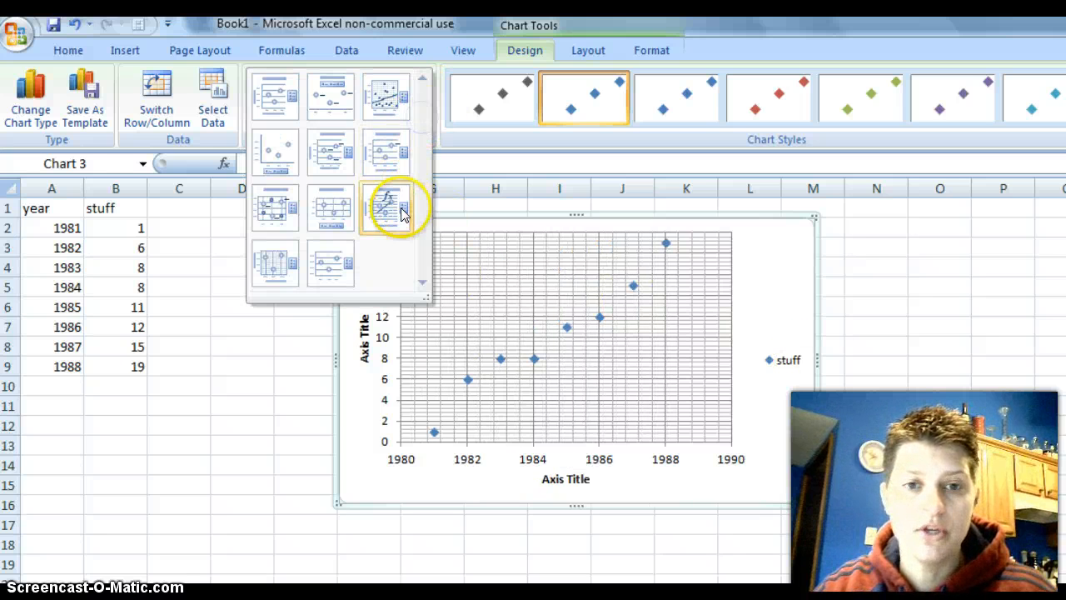
mouse_move(264, 361)
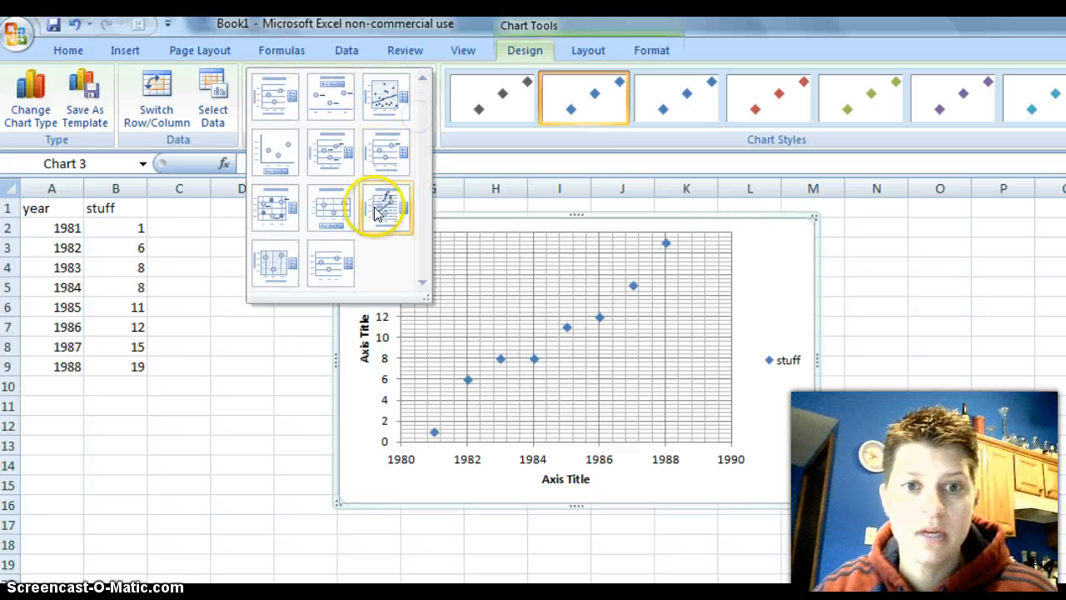
click(385, 206)
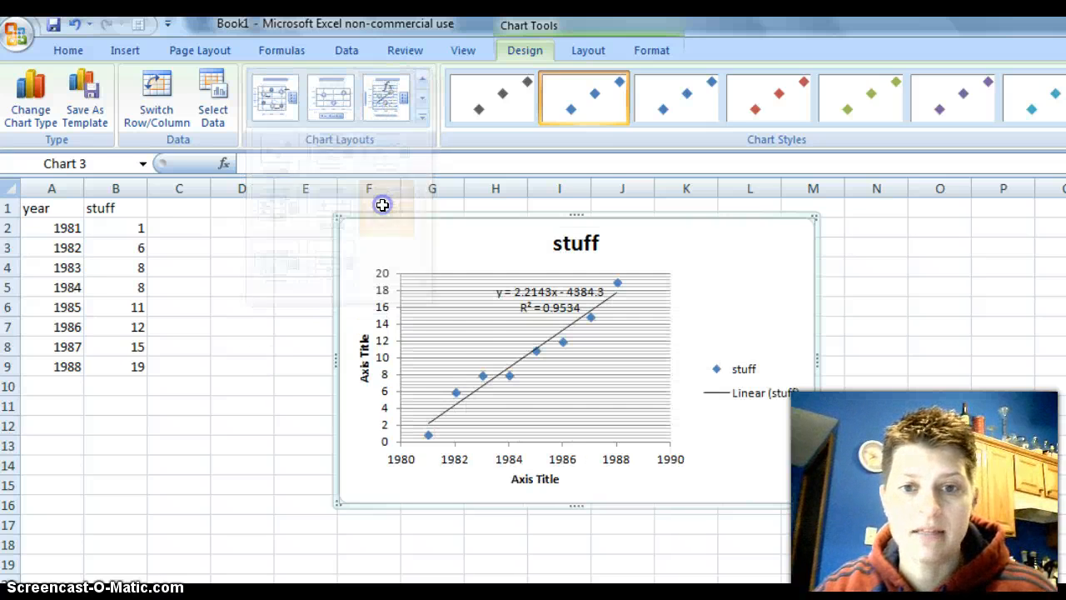
mouse_move(699, 223)
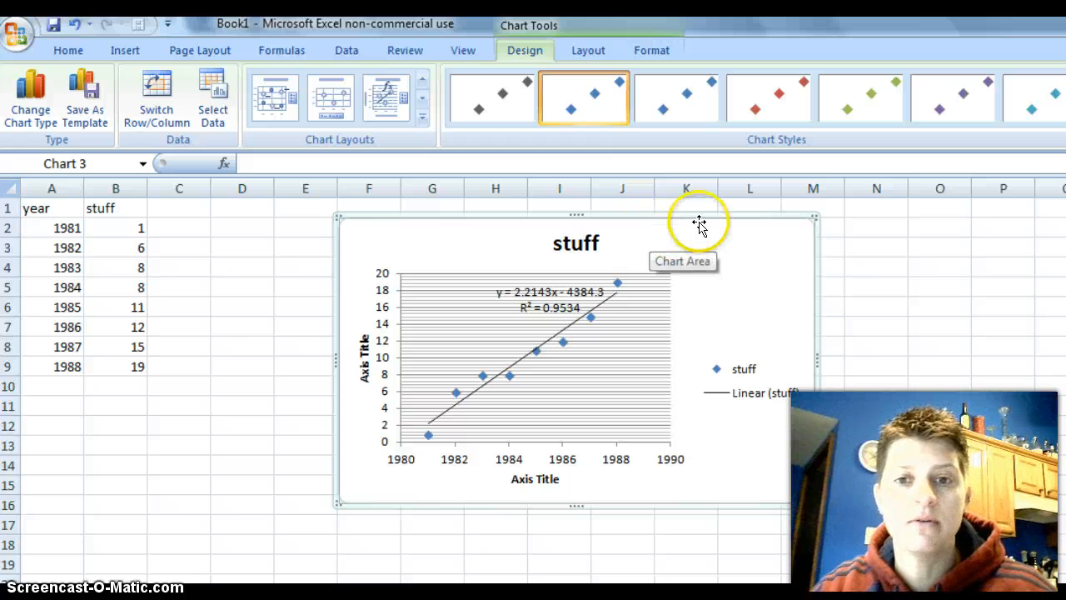
click(148, 208)
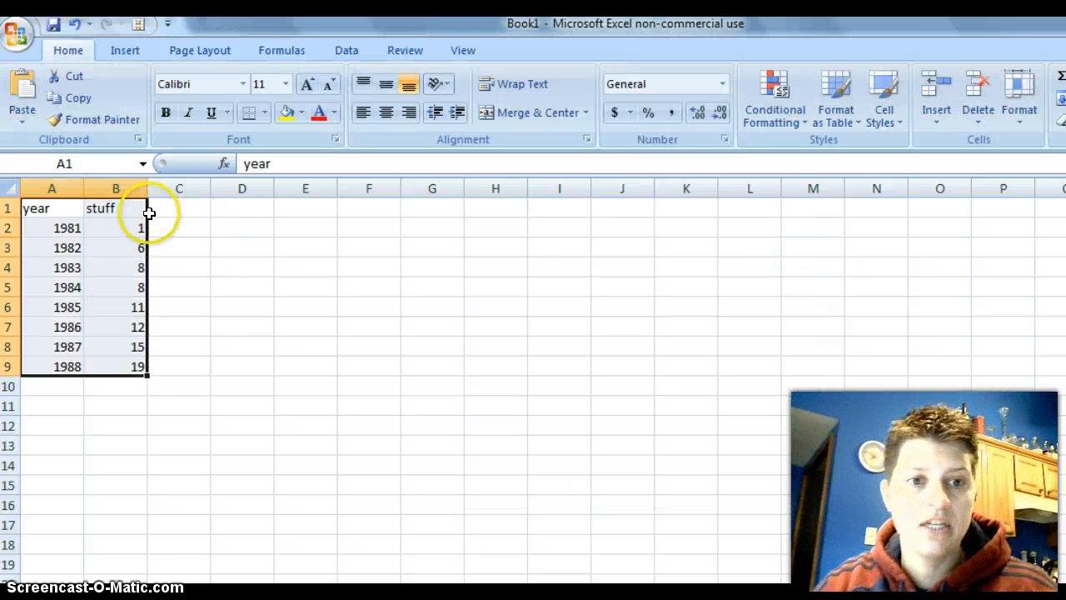
Add a 'hi' column in C1:C9 with values 1, 2, 2, 3, 3, 3, 4, 5
click(179, 207)
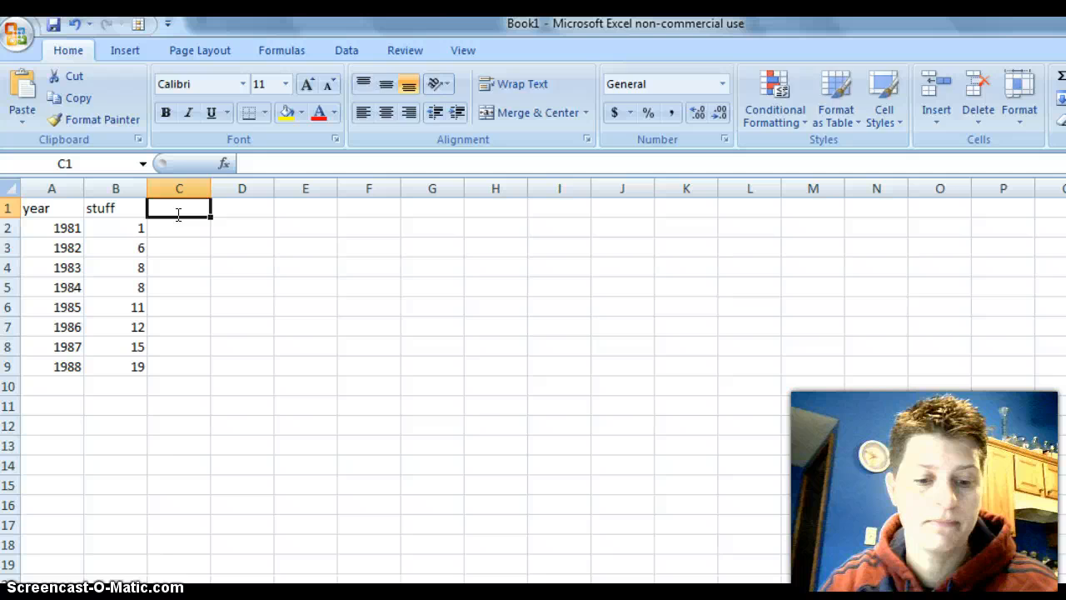
scroll(down, 3)
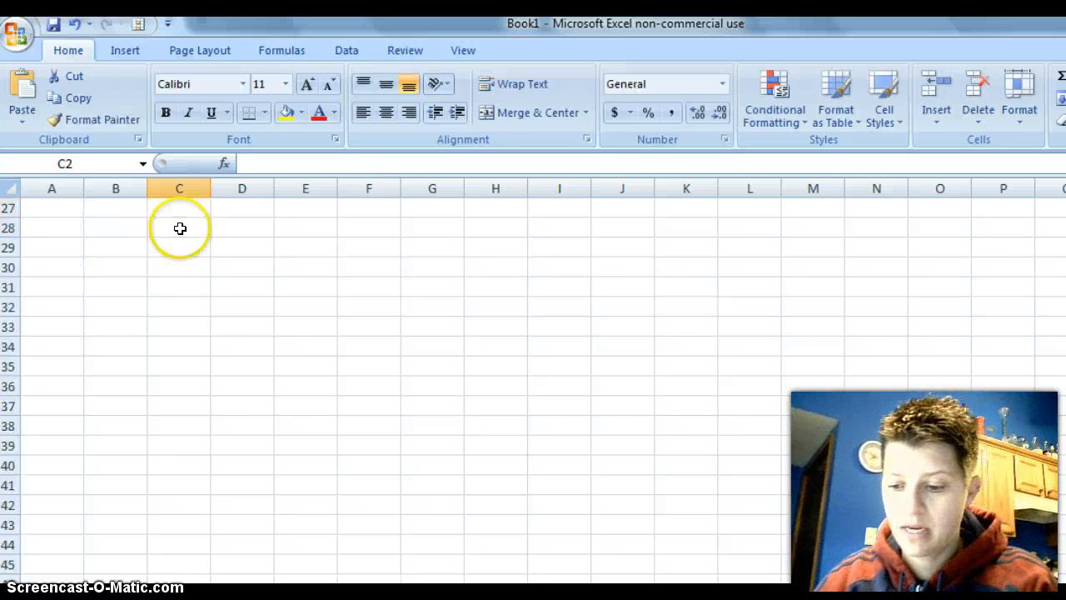
scroll(down, 3)
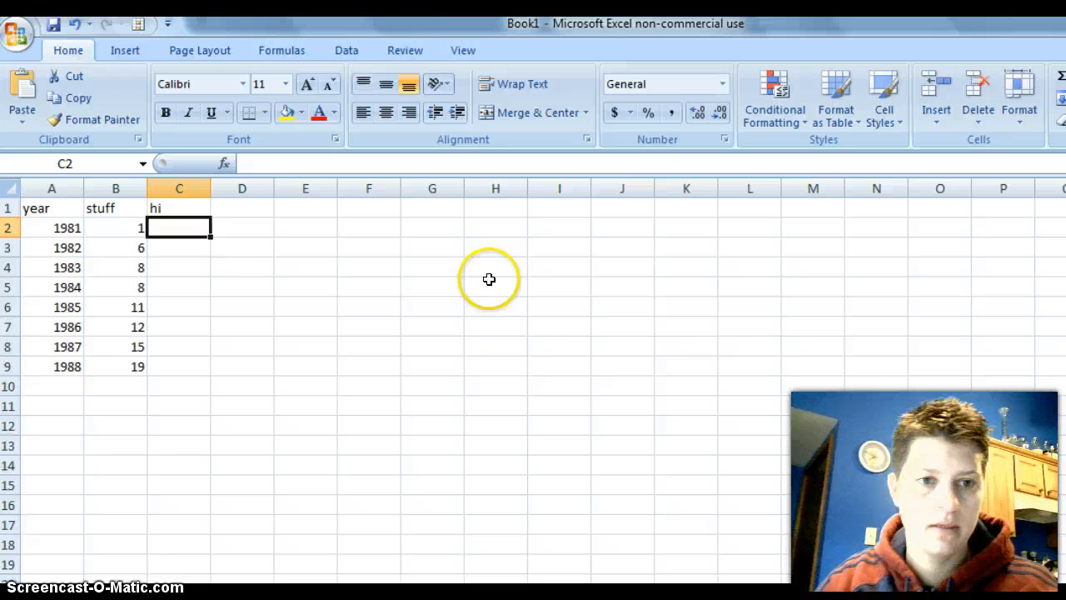
text(1)
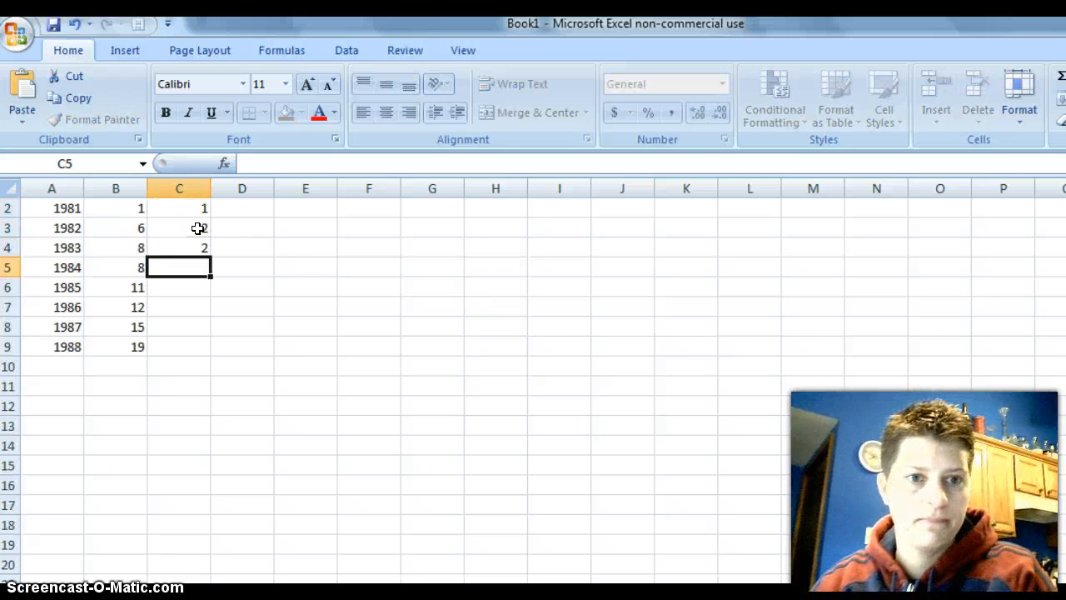
text(33)
click(179, 346)
text(5)
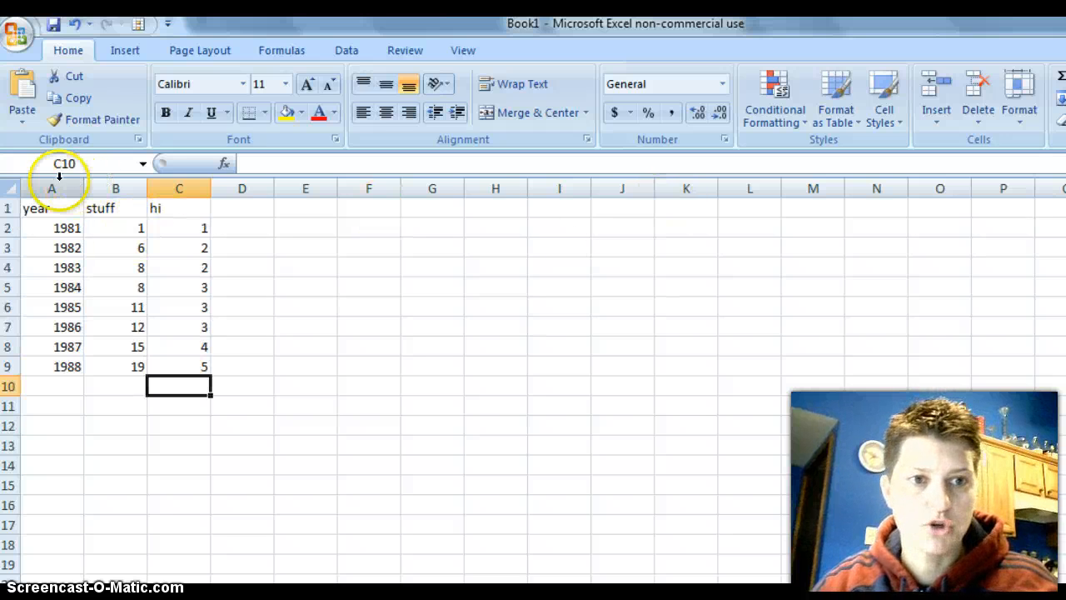
click(179, 207)
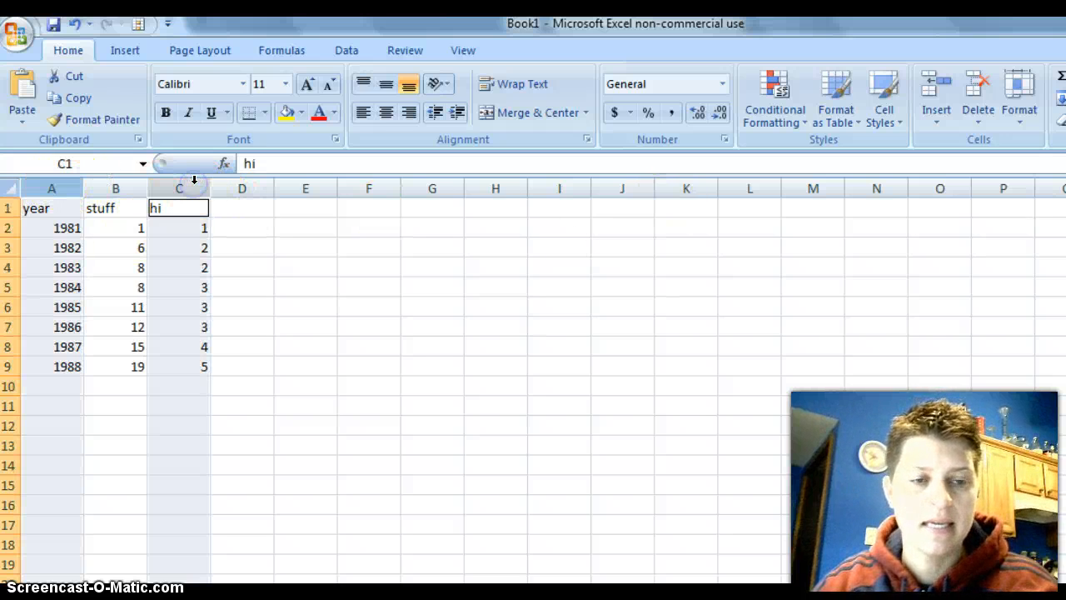
Insert a markers-only scatter chart of year versus hi, dismissing the warnings
click(124, 50)
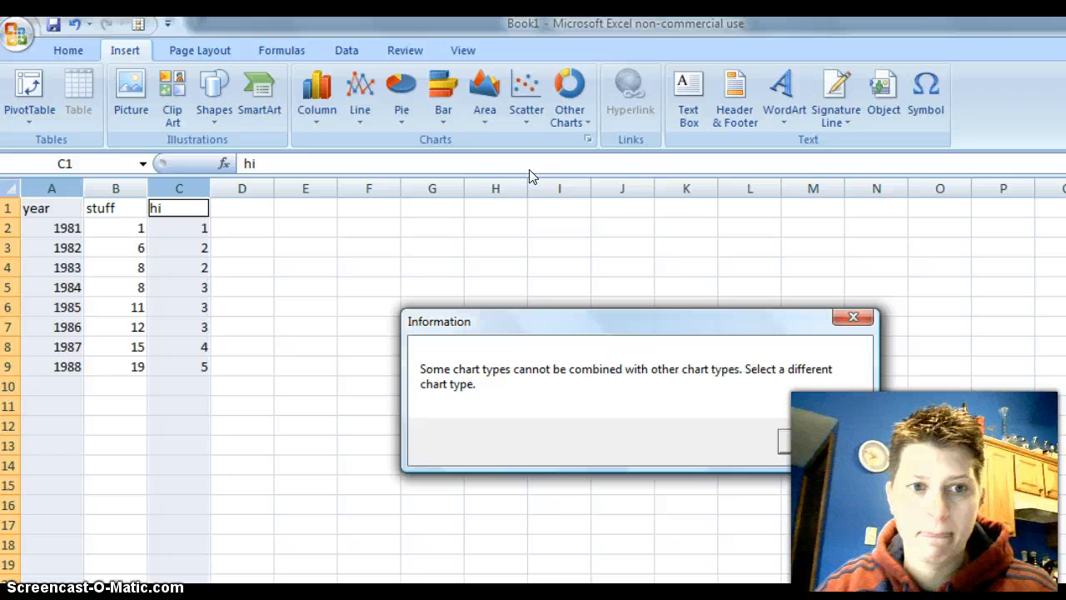
click(782, 439)
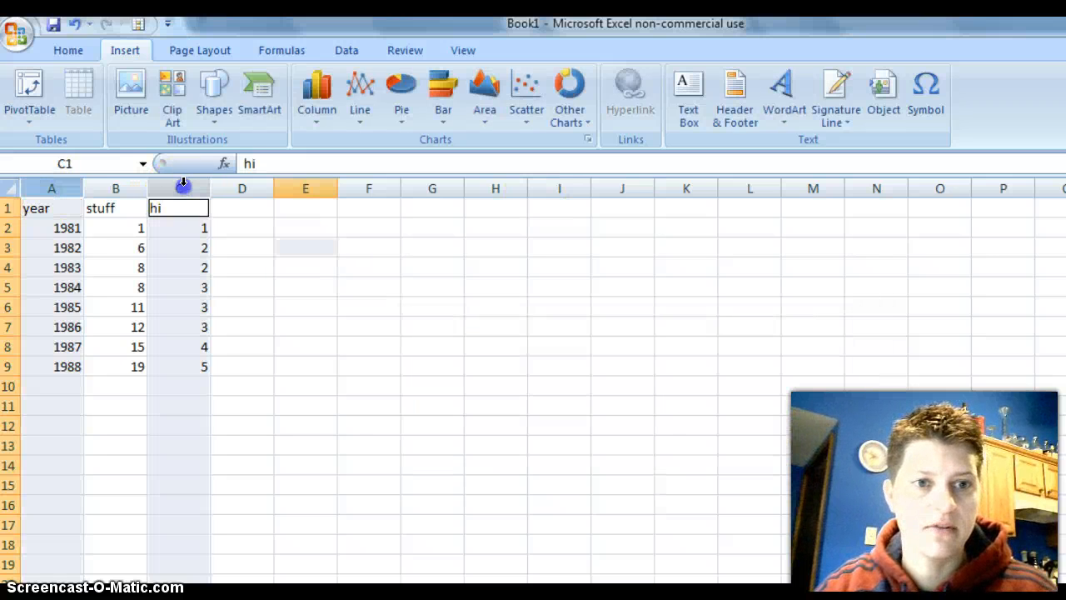
click(525, 96)
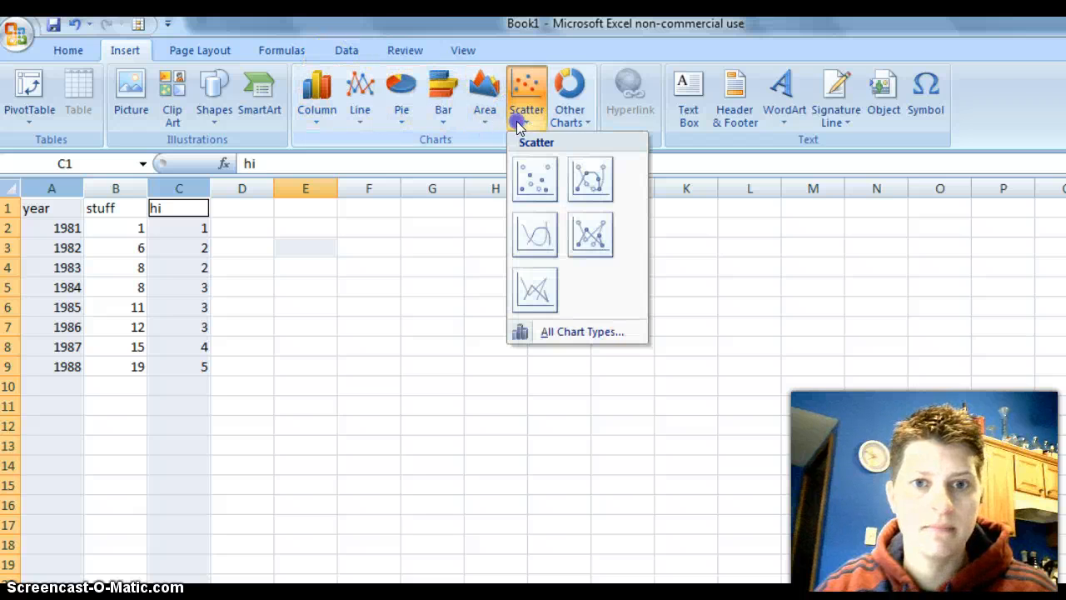
click(534, 177)
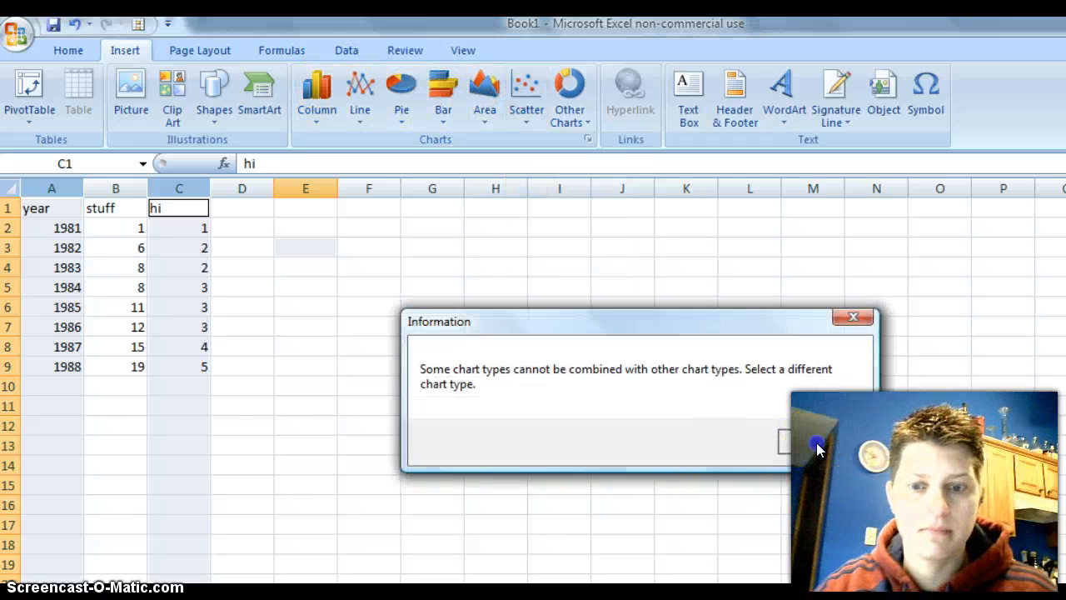
click(783, 441)
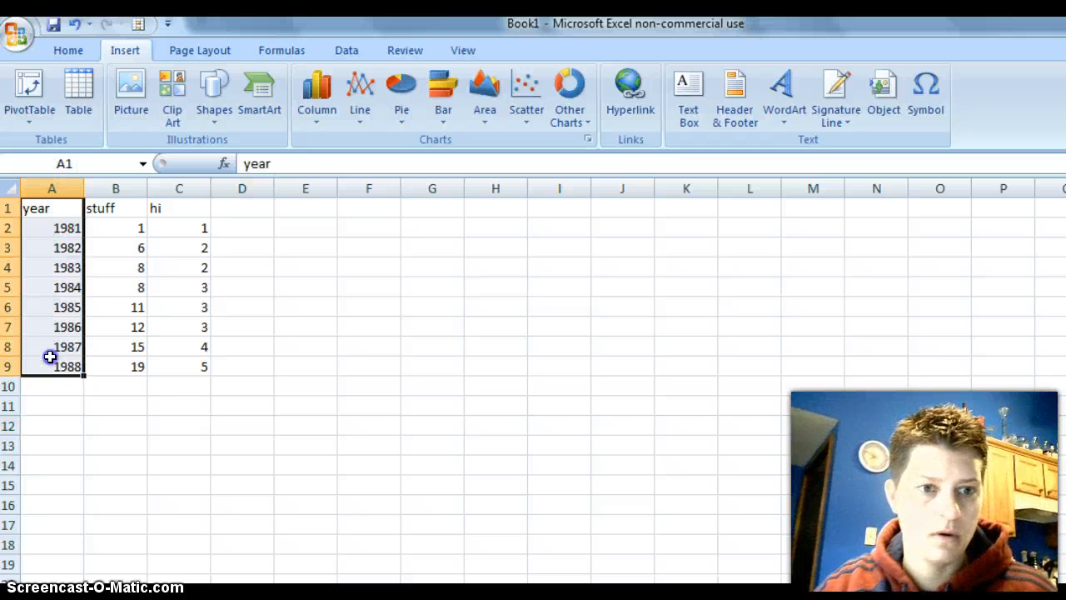
click(178, 207)
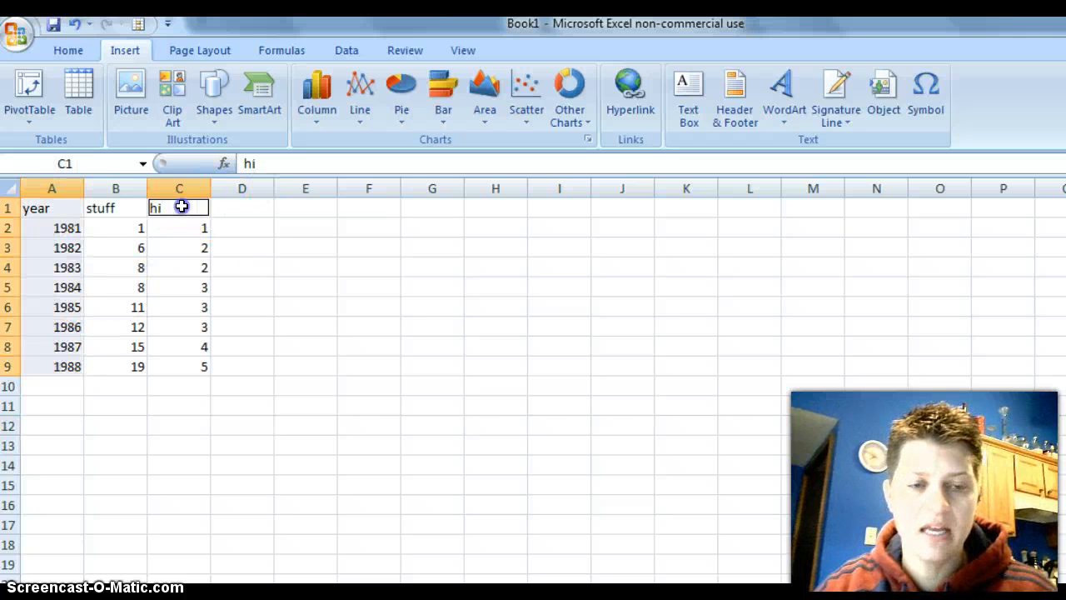
mouse_move(484, 96)
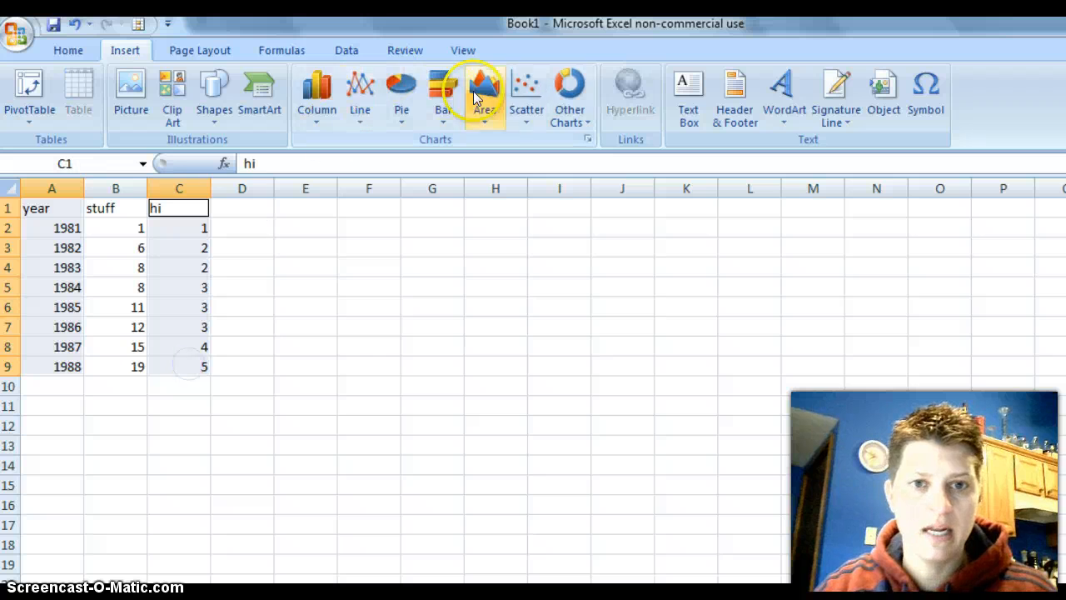
click(525, 96)
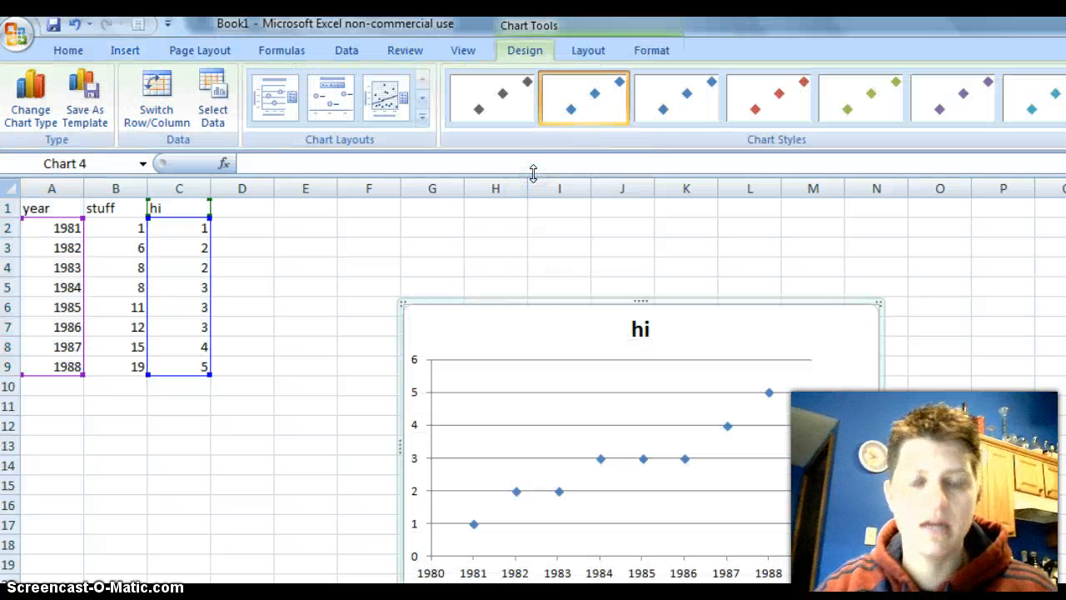
mouse_move(542, 334)
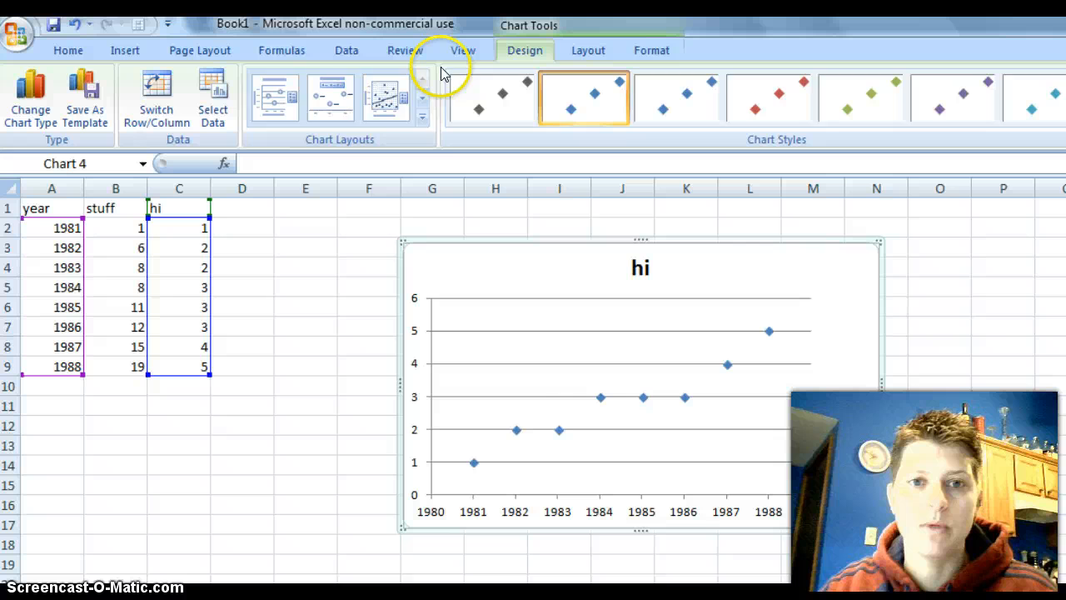
mouse_move(462, 192)
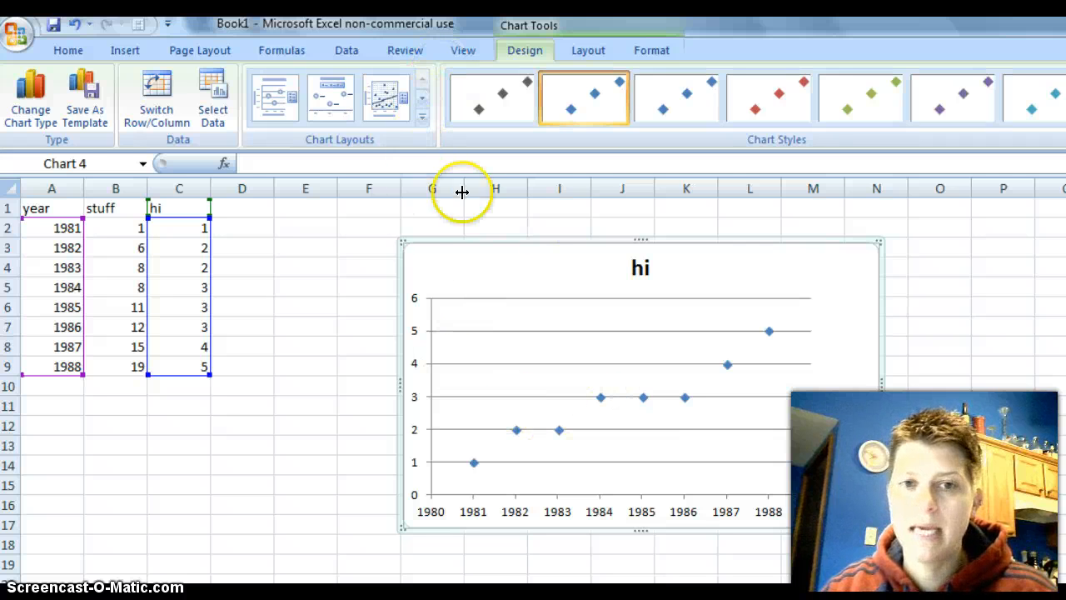
Apply the trendline layout showing y = 0.4881x - 965.75 and R² = 0.9201
click(423, 118)
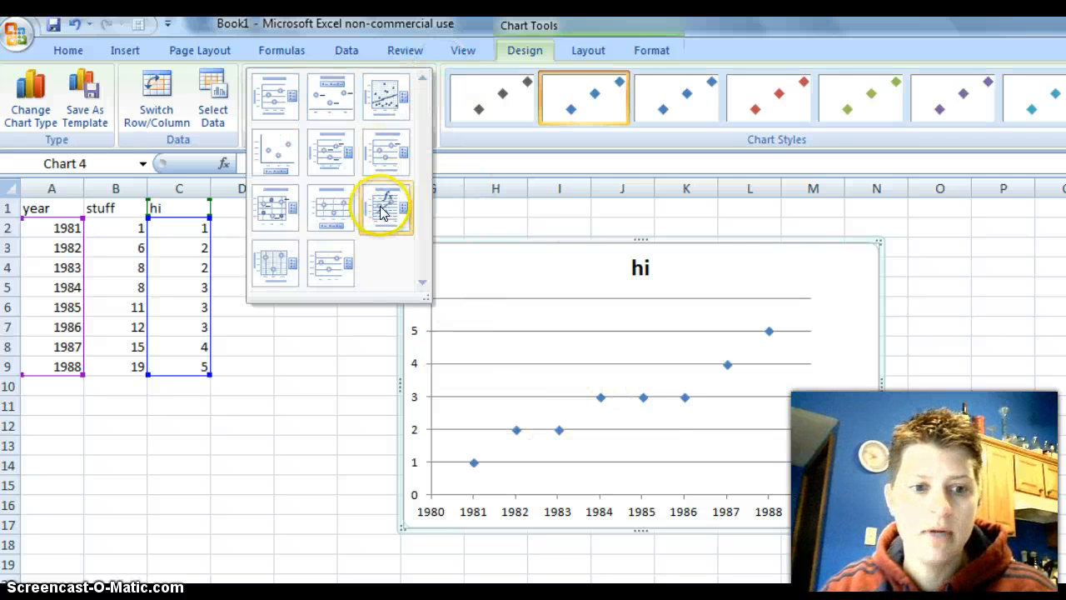
click(383, 207)
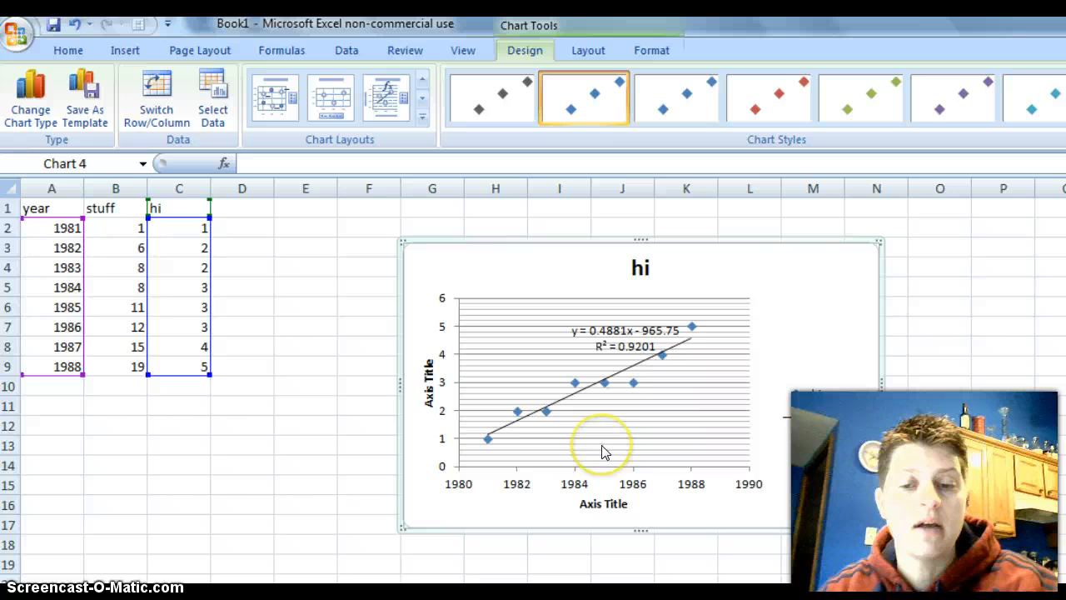
mouse_move(603, 452)
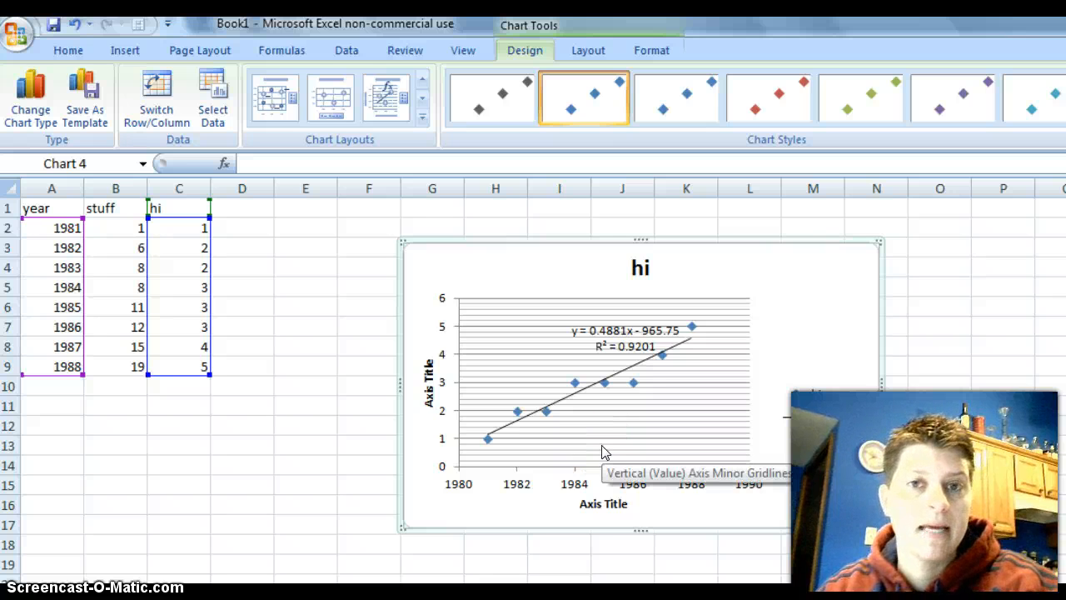